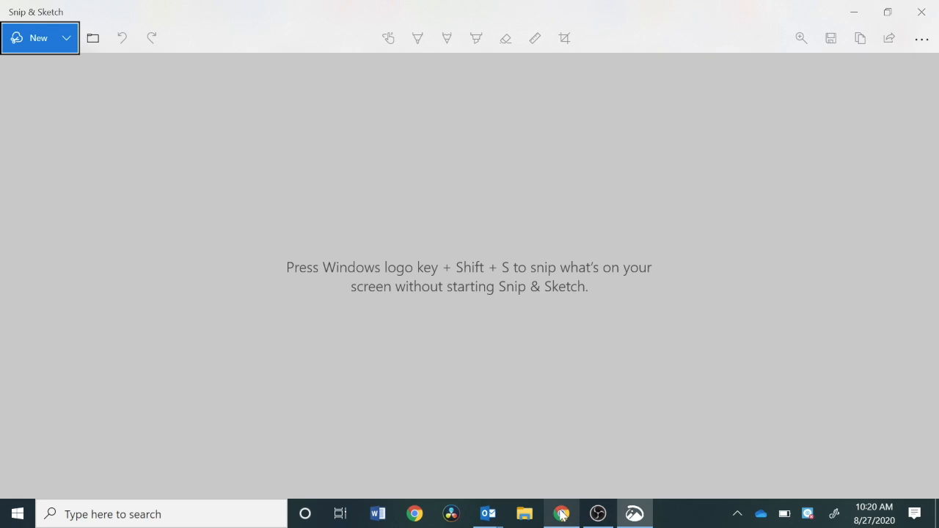
{"action": "mouse_move", "coordinate": [31, 114]}
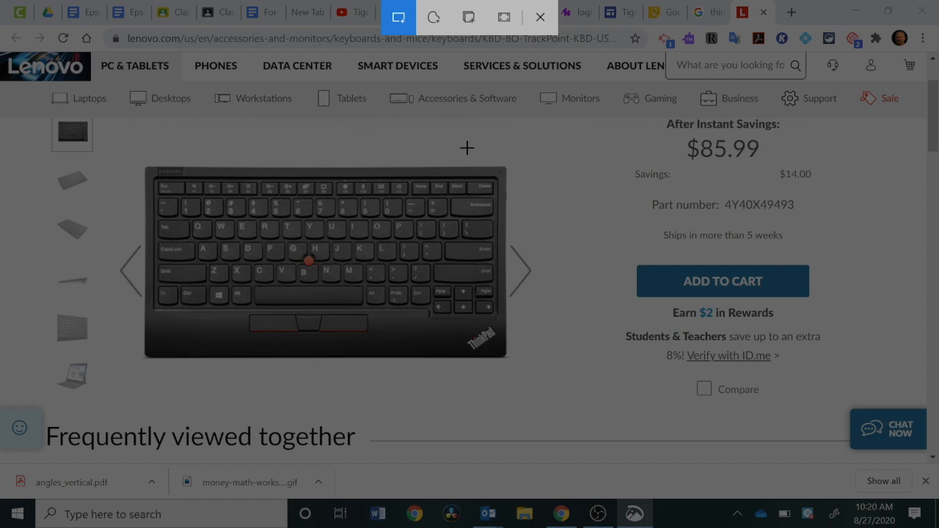
{"action": "mouse_move", "coordinate": [428, 164]}
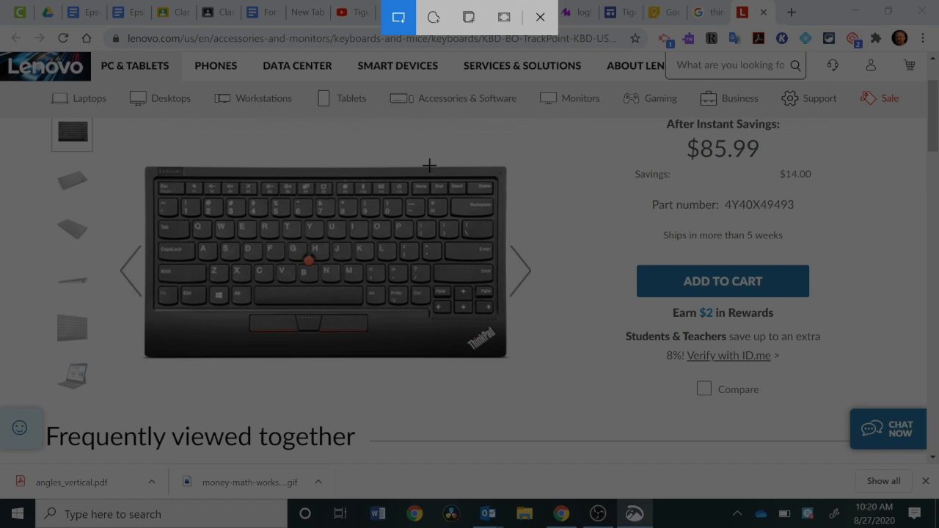
{"action": "mouse_move", "coordinate": [314, 144]}
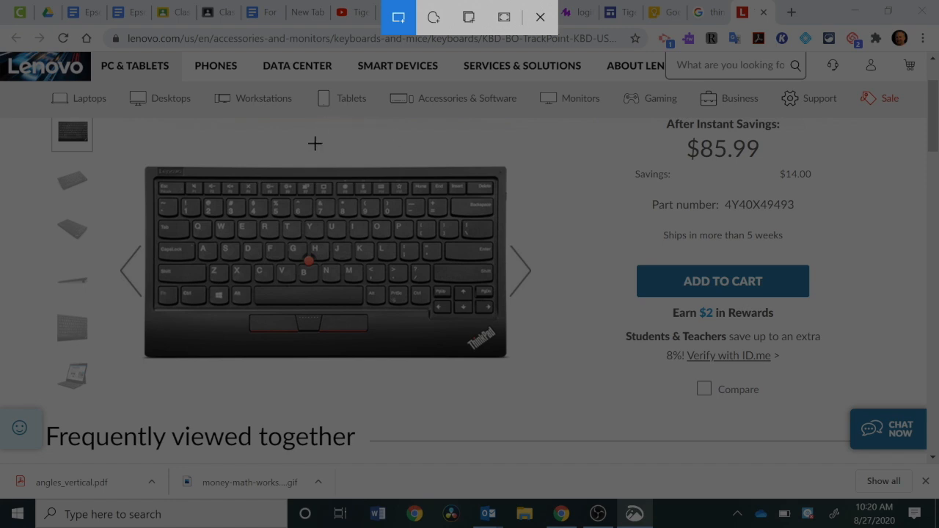
{"action": "mouse_move", "coordinate": [139, 161]}
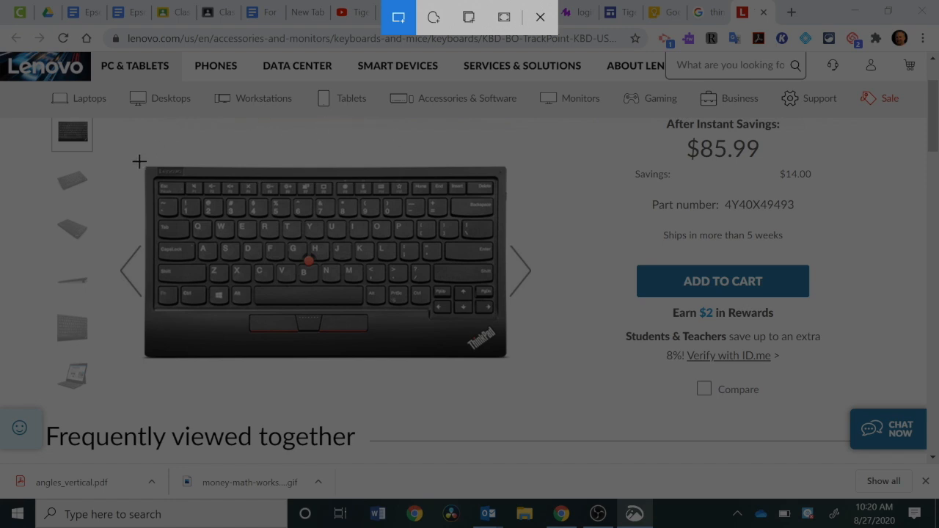
Capture a rectangular snip of the keyboard image from the Lenovo product page.
{"action": "left_click_drag", "start_coordinate": [138, 162], "coordinate": [203, 197]}
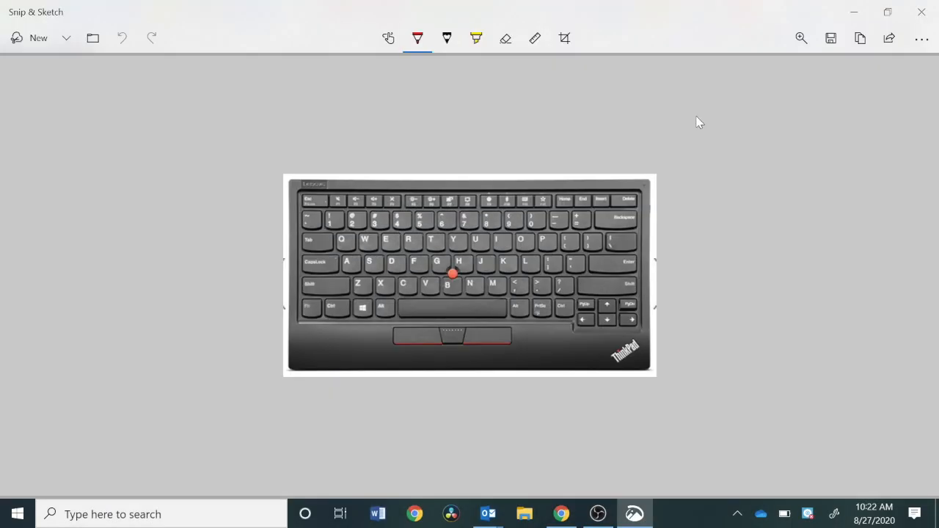
{"action": "mouse_move", "coordinate": [860, 38]}
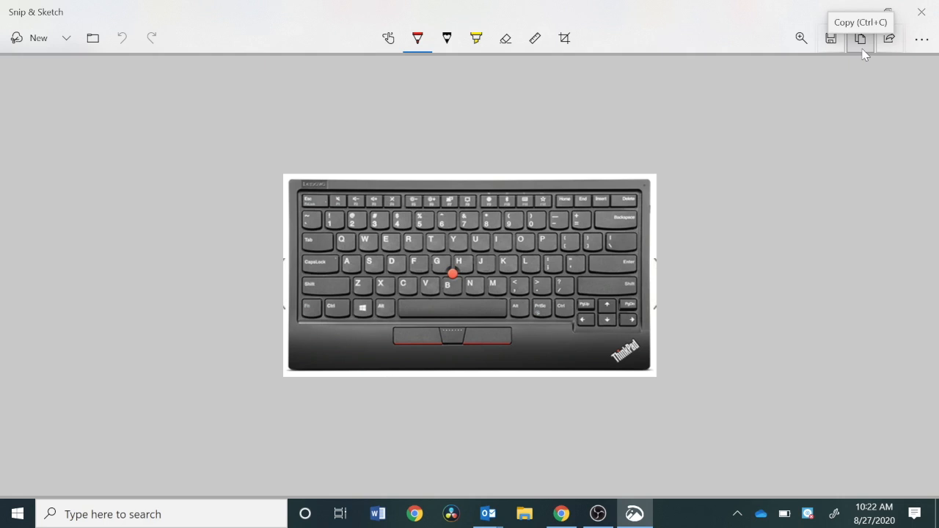
{"action": "mouse_move", "coordinate": [768, 135]}
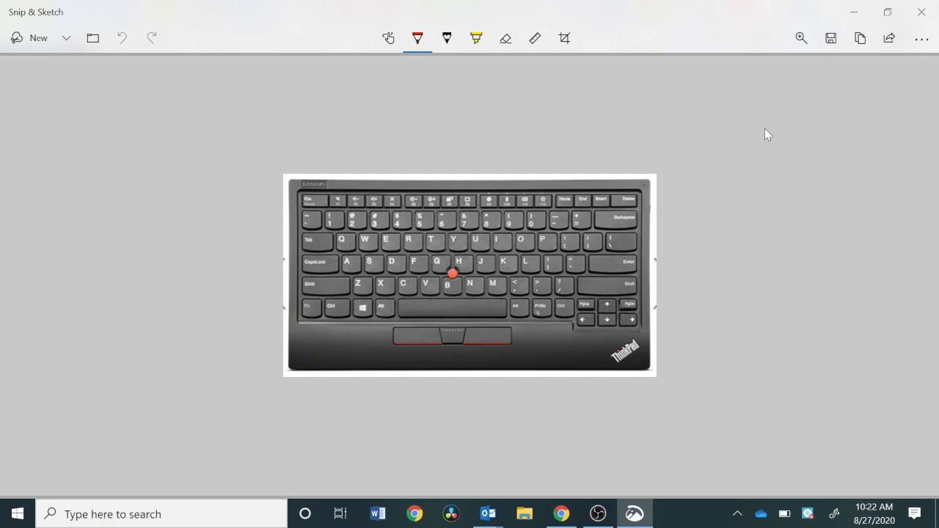
{"action": "mouse_move", "coordinate": [749, 130]}
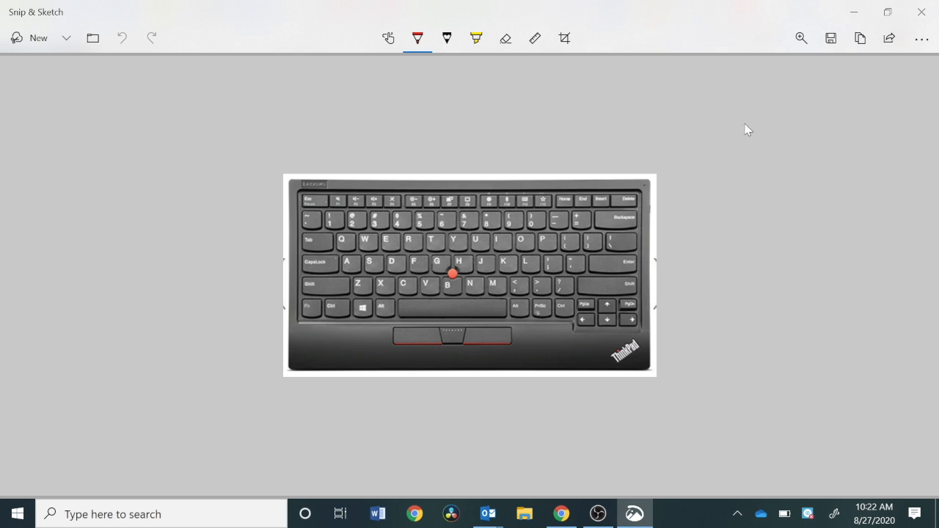
{"action": "mouse_move", "coordinate": [475, 38]}
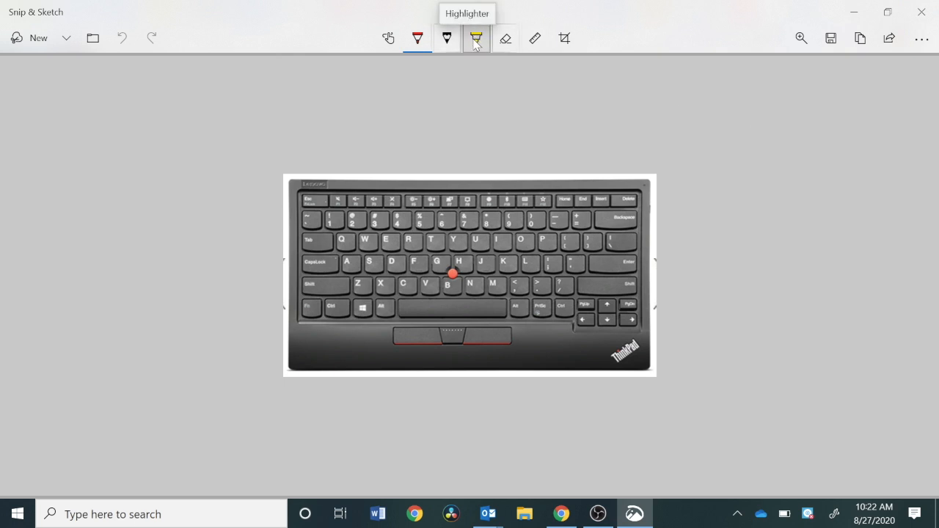
With the red pen, circle the Fn key and PrtSc key, each with an upward arrow.
{"action": "left_click", "coordinate": [417, 38]}
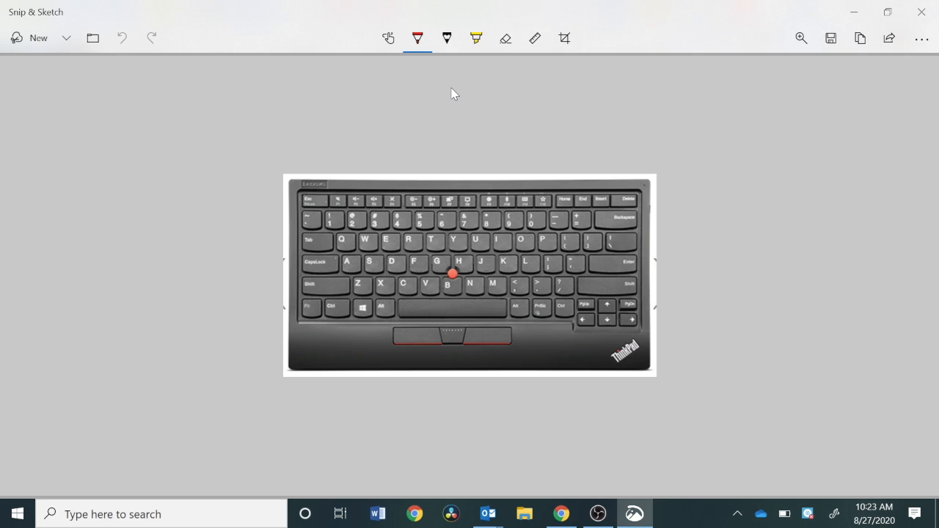
{"action": "mouse_move", "coordinate": [470, 82]}
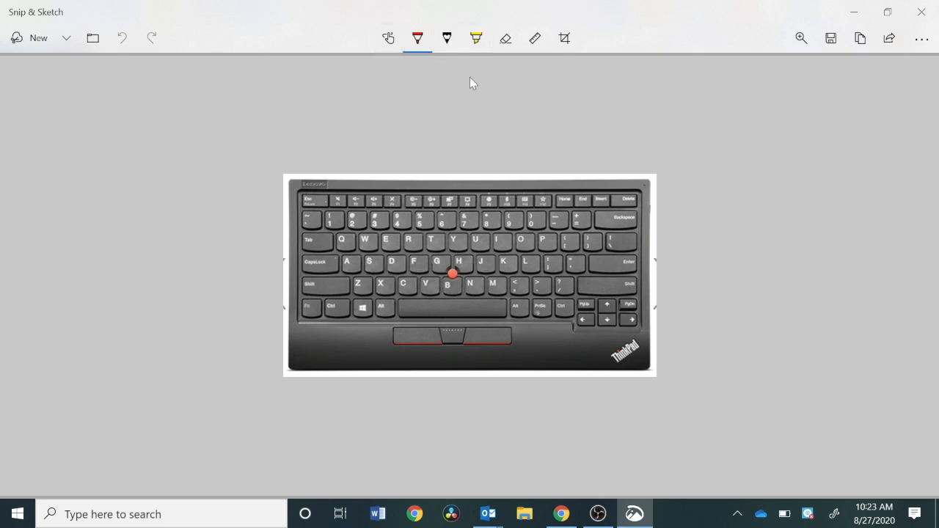
{"action": "mouse_move", "coordinate": [479, 118]}
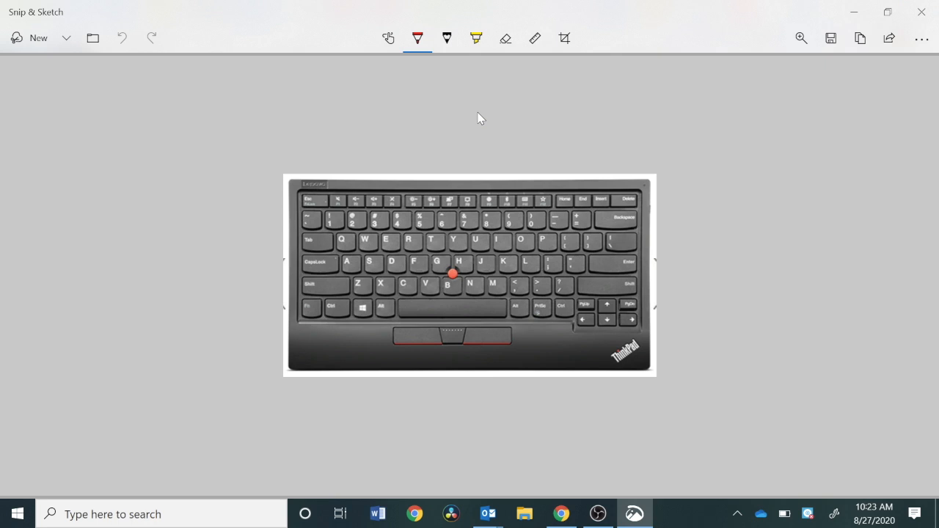
{"action": "left_click_drag", "start_coordinate": [312, 335], "coordinate": [330, 425]}
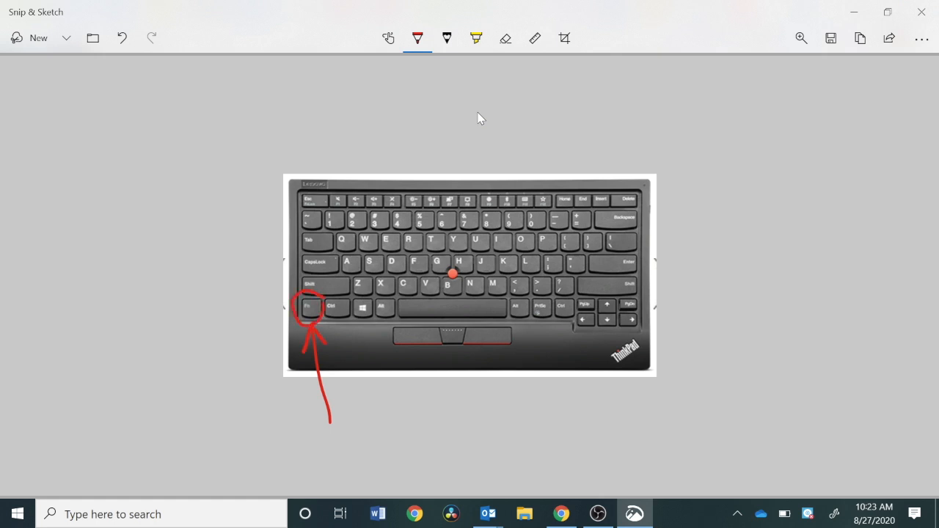
{"action": "left_click_drag", "start_coordinate": [545, 318], "coordinate": [545, 387]}
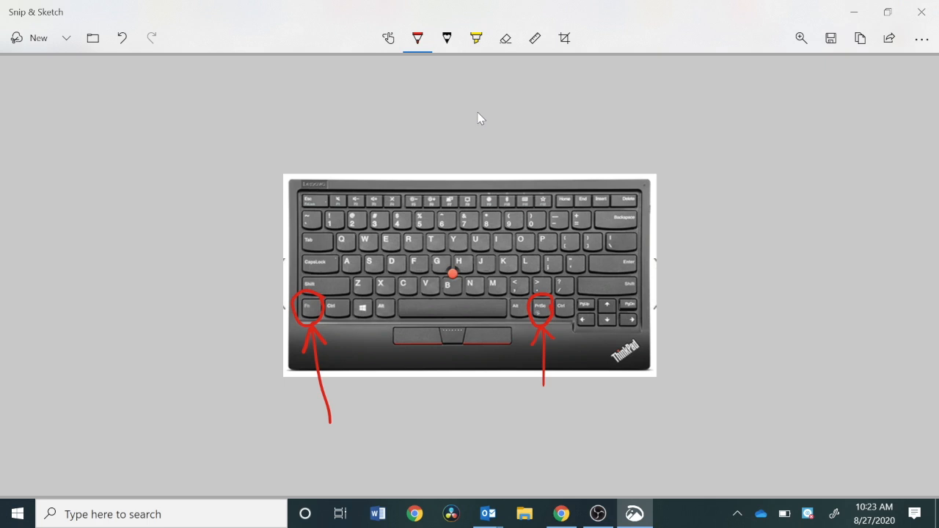
{"action": "mouse_move", "coordinate": [508, 188]}
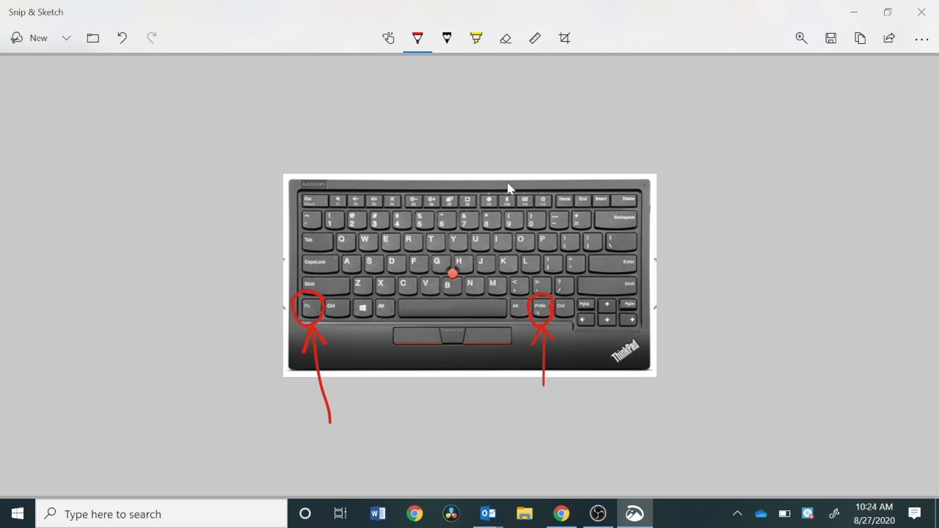
{"action": "mouse_move", "coordinate": [546, 188]}
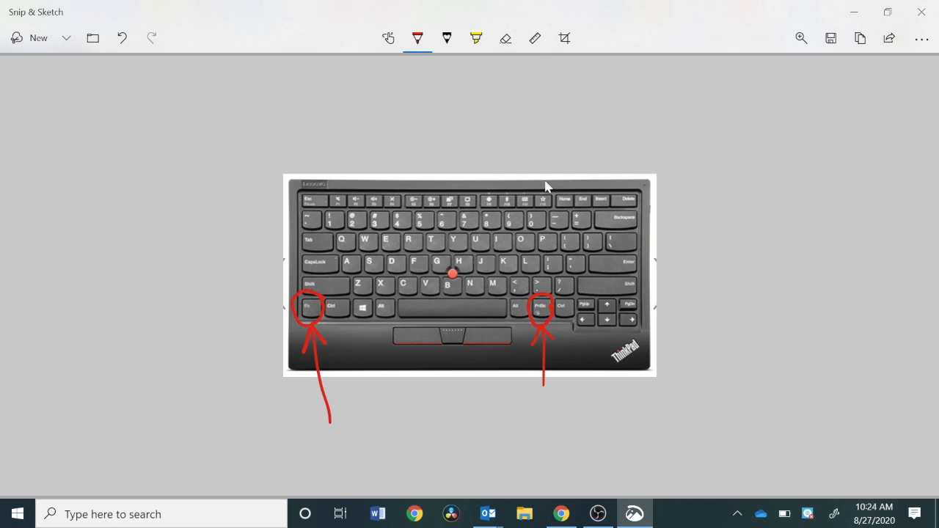
{"action": "mouse_move", "coordinate": [842, 70]}
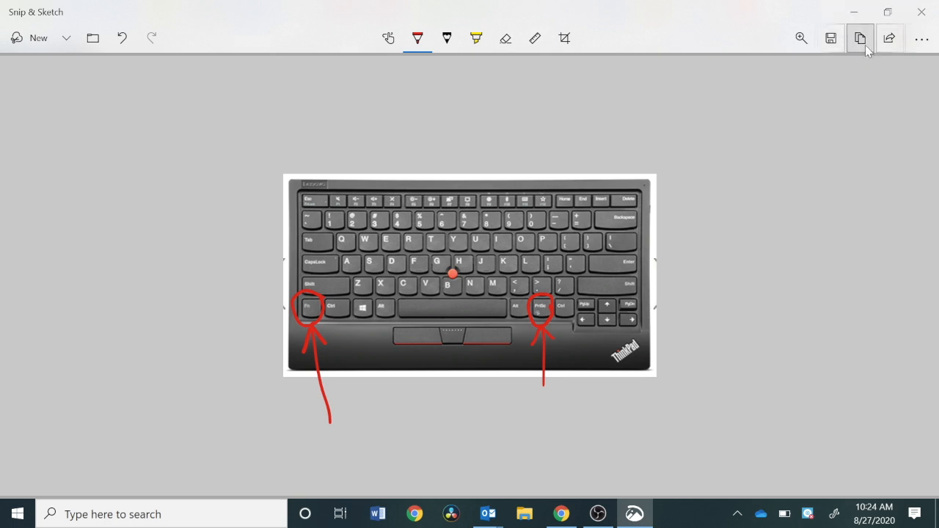
{"action": "mouse_move", "coordinate": [665, 262]}
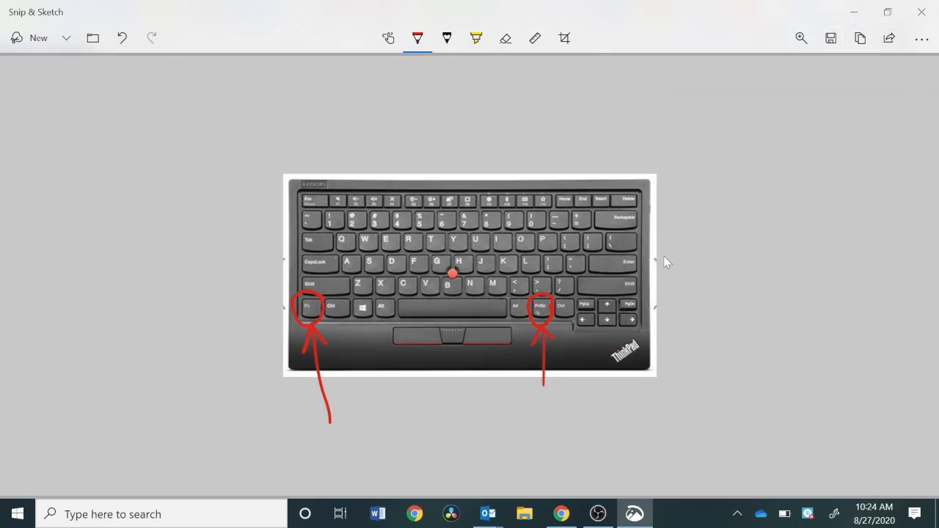
Switch to Google Chrome and bring up the tab for pasting the snip.
{"action": "left_click", "coordinate": [560, 514]}
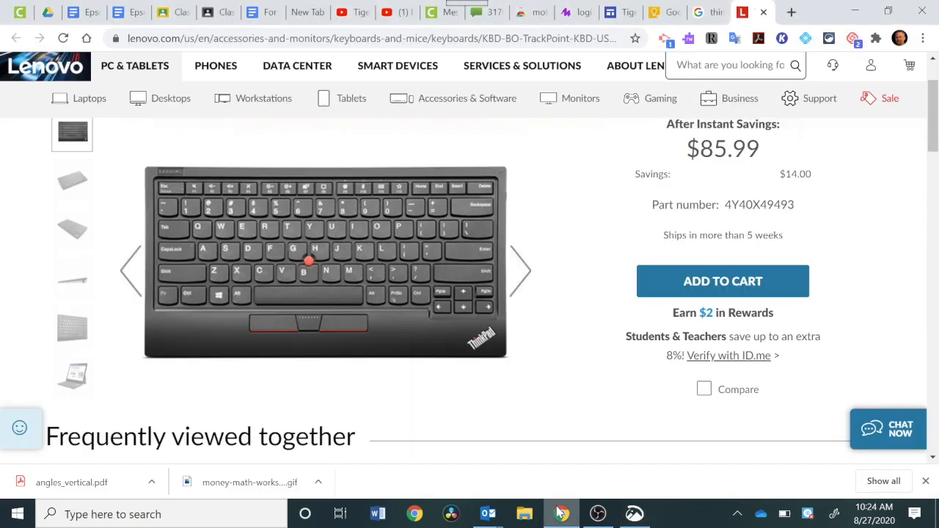
{"action": "left_click", "coordinate": [792, 12]}
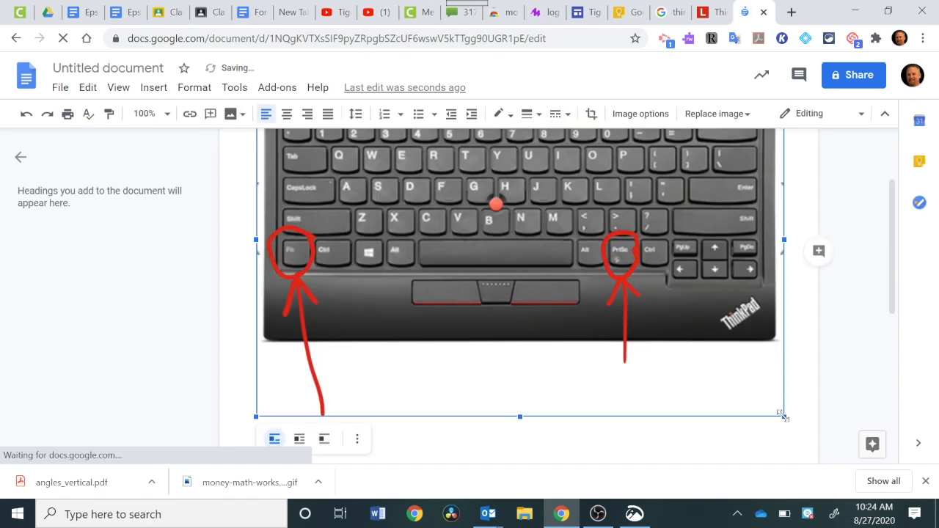
Shrink the pasted keyboard image to about half the page width, then return to the snip.
{"action": "left_click_drag", "start_coordinate": [783, 417], "coordinate": [581, 282]}
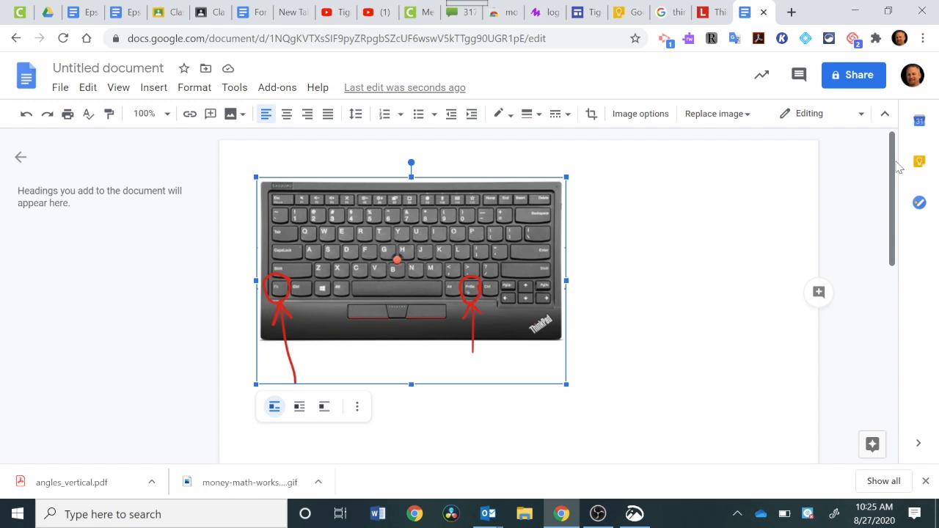
{"action": "mouse_move", "coordinate": [571, 480]}
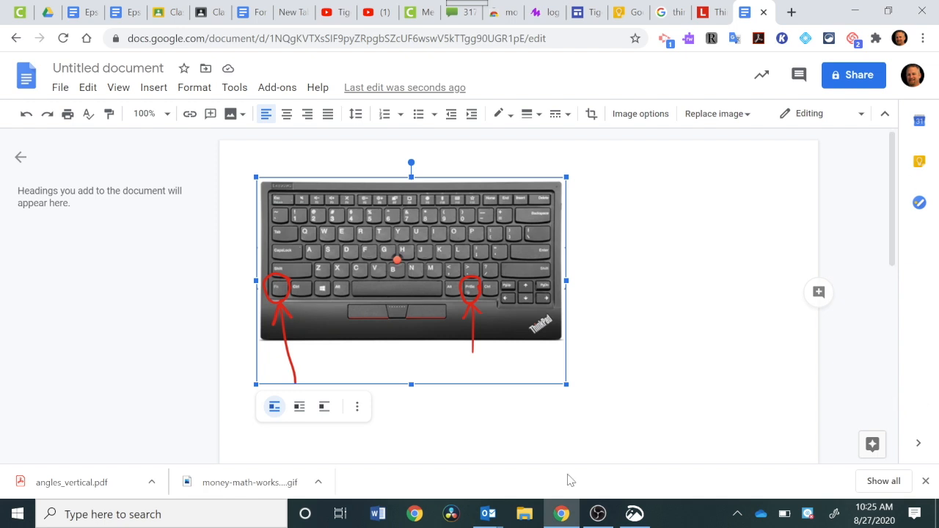
{"action": "left_click", "coordinate": [634, 514]}
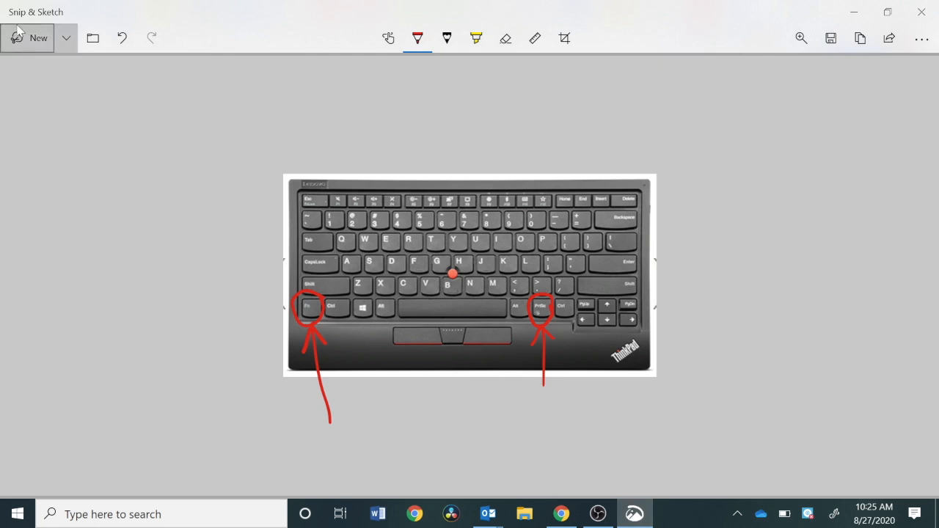
{"action": "mouse_move", "coordinate": [28, 45]}
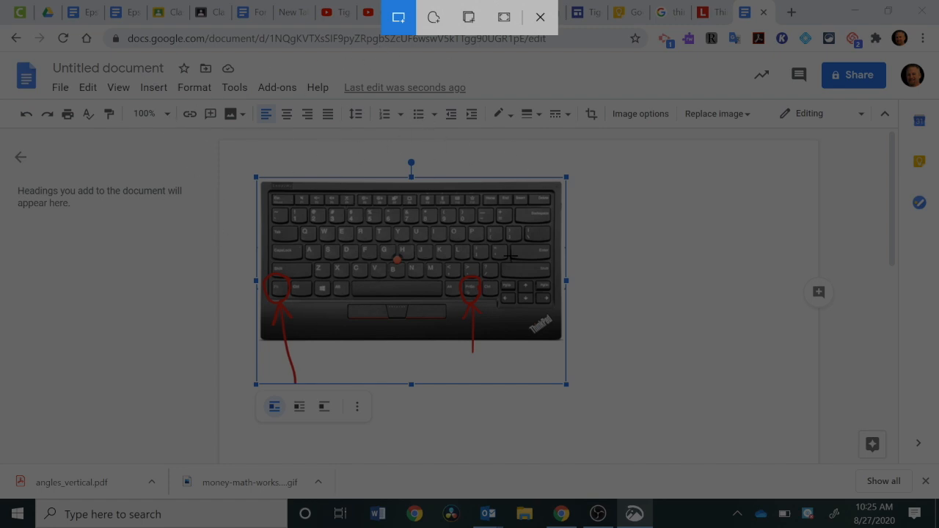
{"action": "mouse_move", "coordinate": [212, 276]}
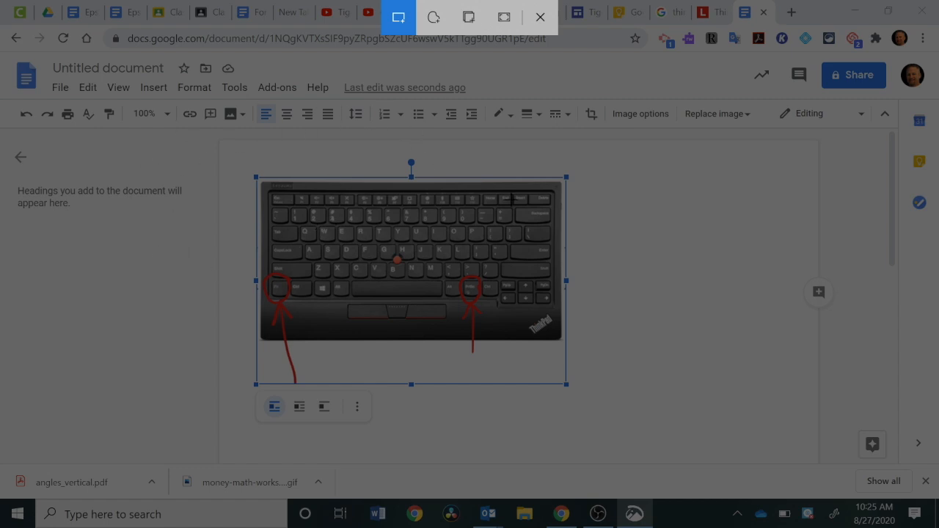
{"action": "mouse_move", "coordinate": [569, 218]}
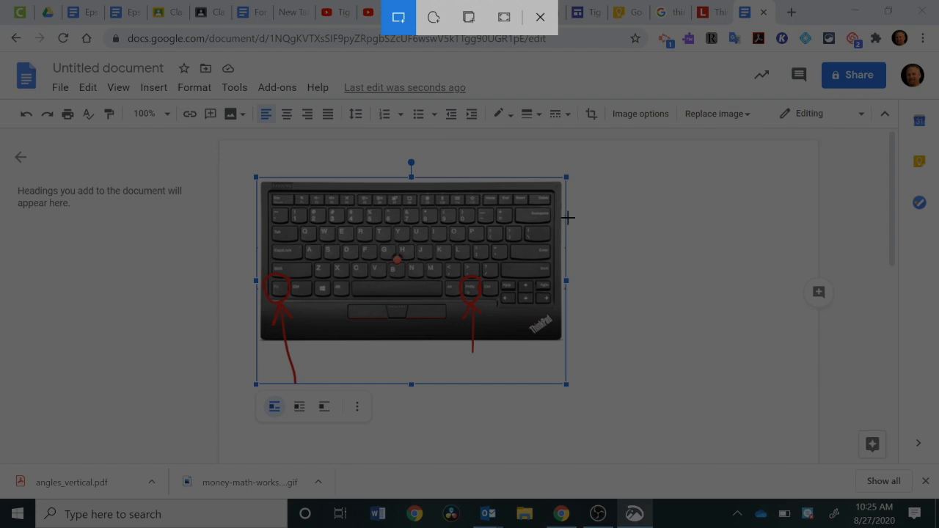
{"action": "mouse_move", "coordinate": [552, 169]}
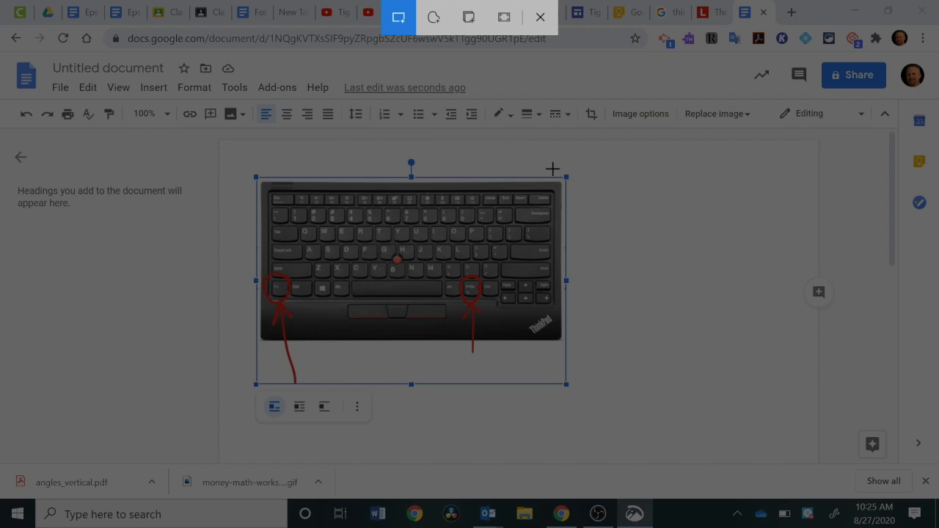
{"action": "mouse_move", "coordinate": [687, 182]}
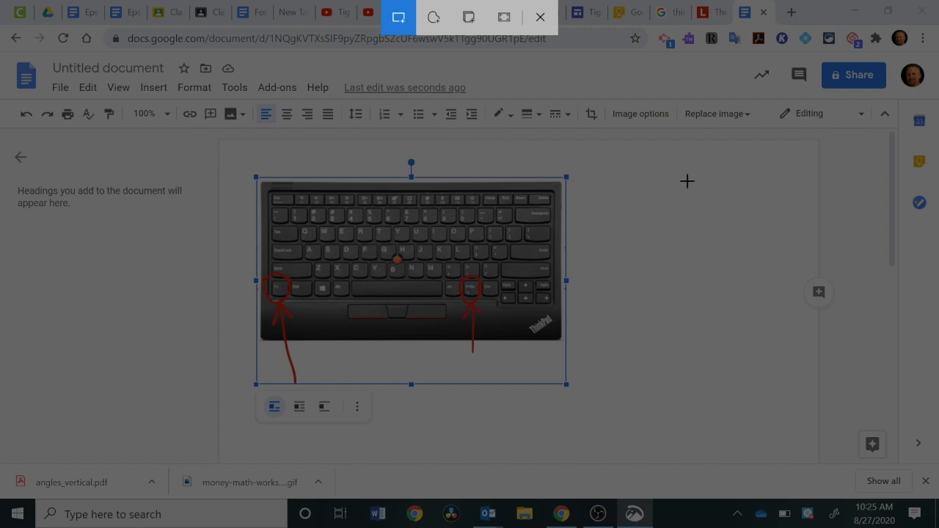
{"action": "left_click", "coordinate": [540, 18]}
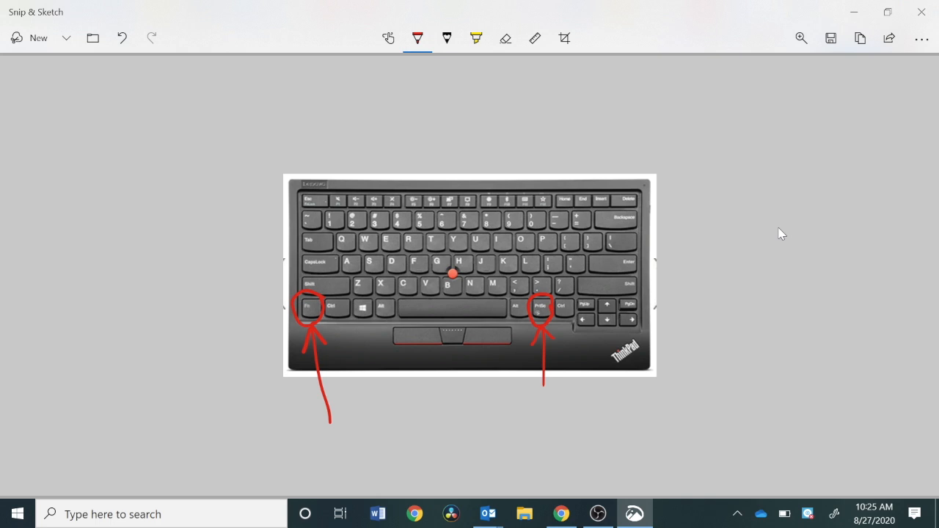
{"action": "mouse_move", "coordinate": [839, 93]}
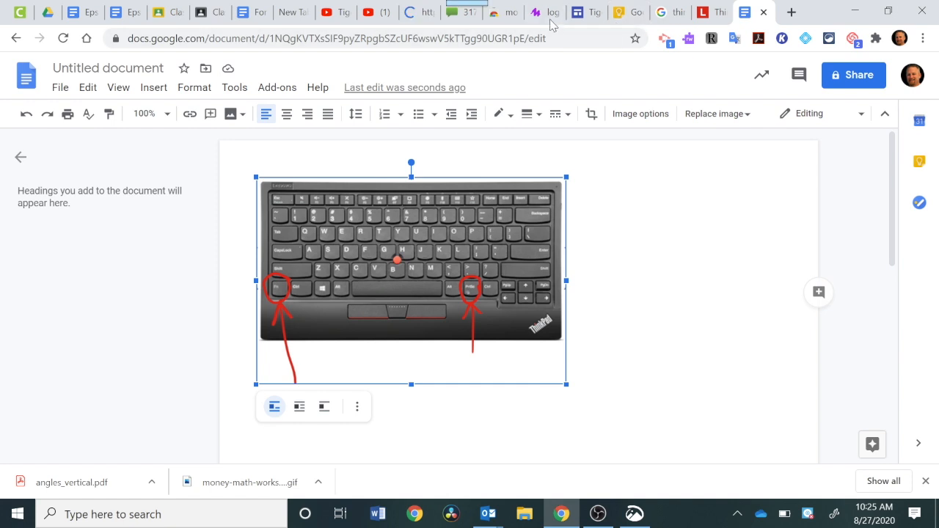
Glance at the mote tab in Chrome, then bring Snip & Sketch back to front.
{"action": "left_click", "coordinate": [546, 12]}
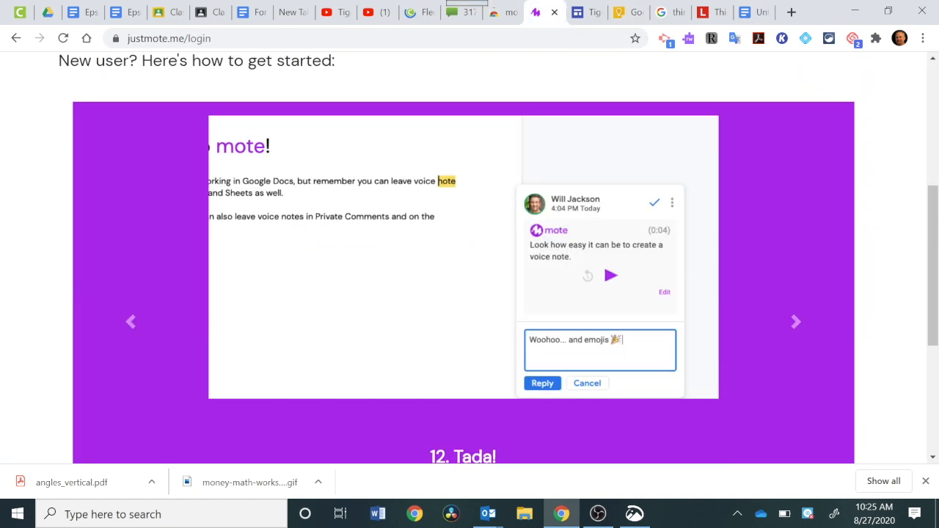
{"action": "mouse_move", "coordinate": [634, 513]}
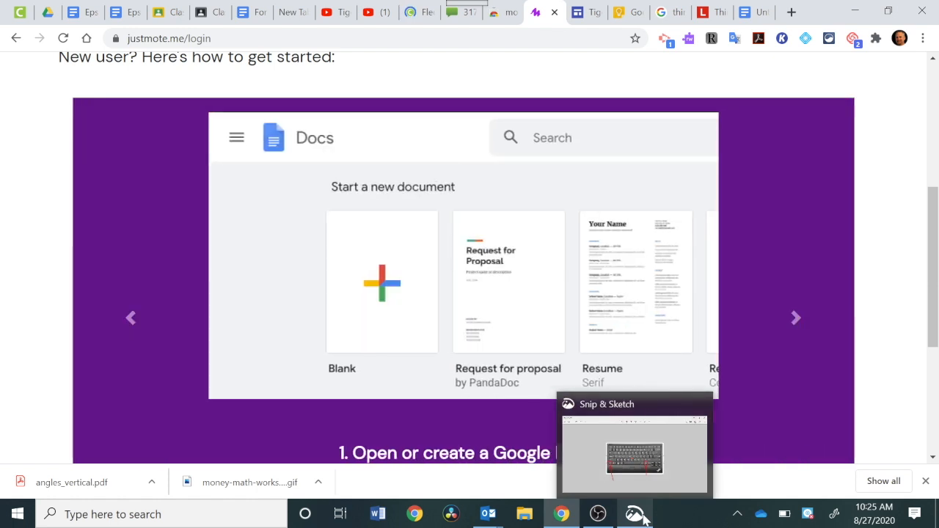
{"action": "left_click", "coordinate": [634, 455]}
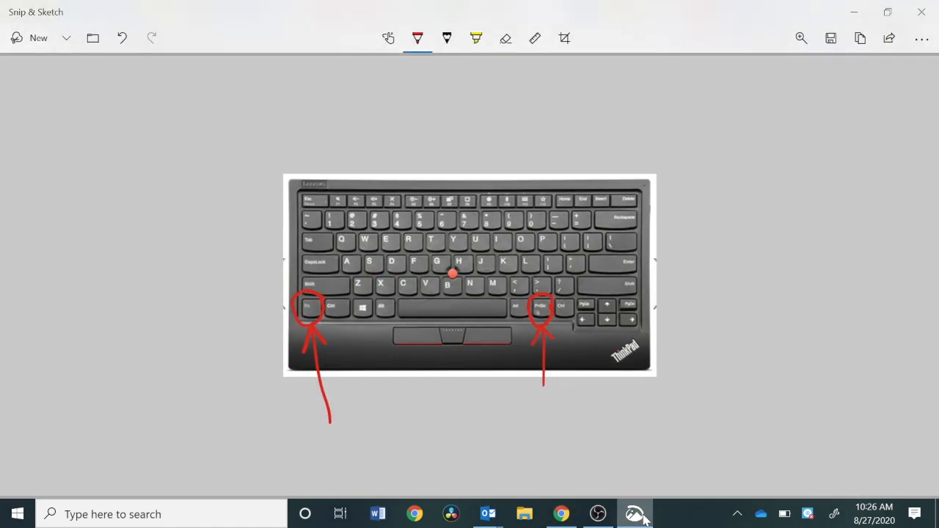